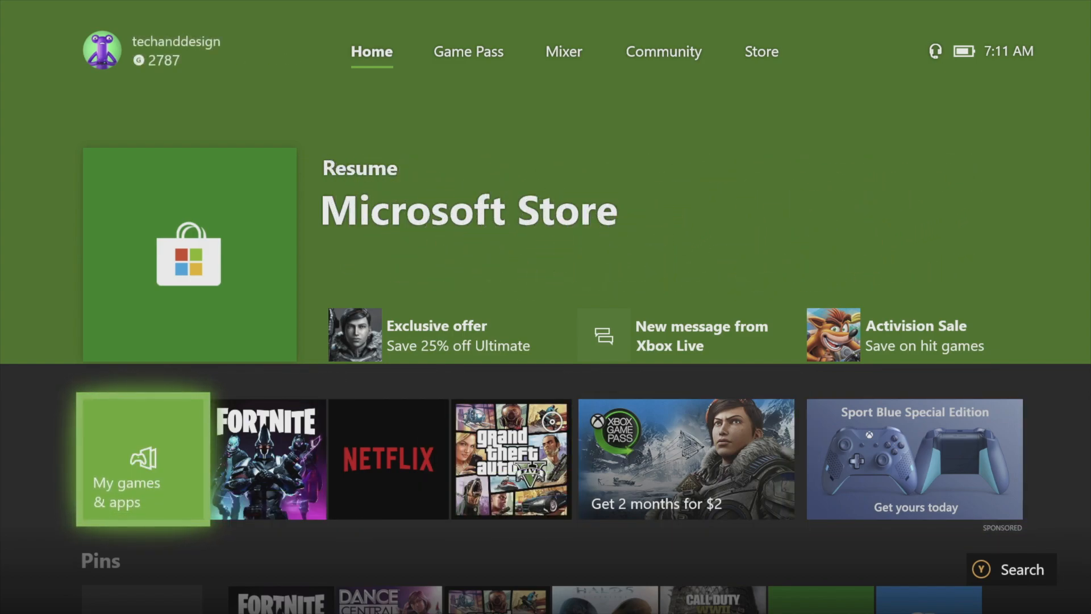
Open My games & apps and go to its Queue section.
{"action": "left_click", "coordinate": [142, 459]}
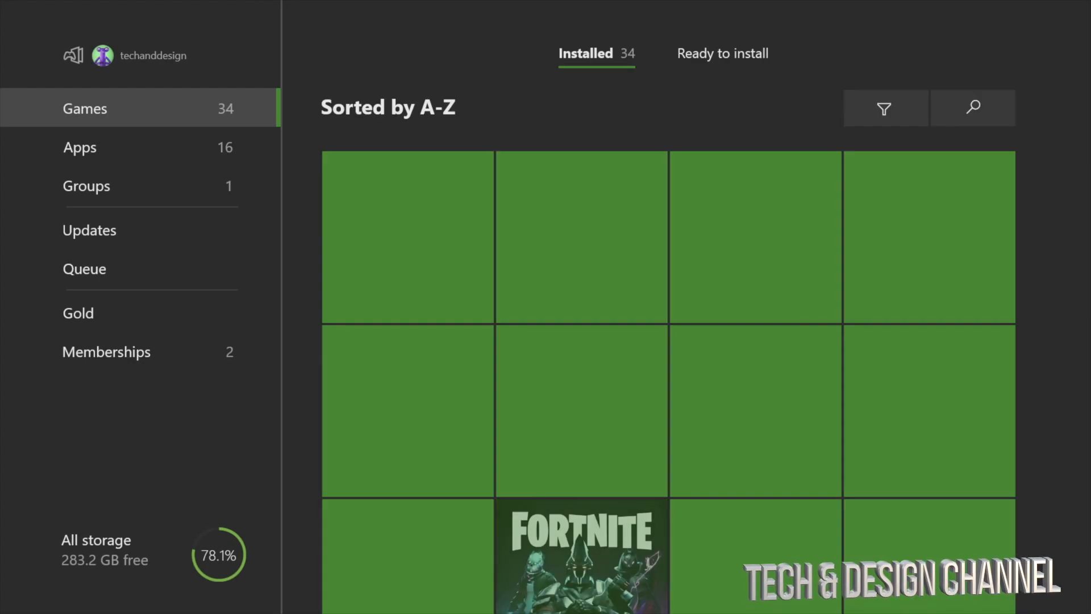
{"action": "left_click", "coordinate": [84, 268]}
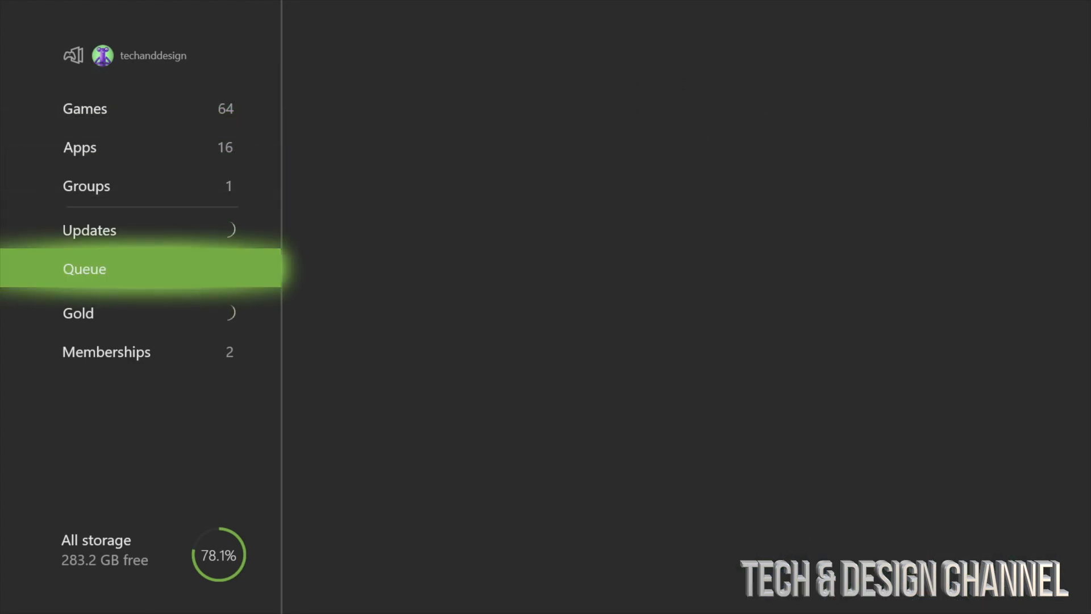
Open Games with Gold to reach the TEKKEN TAG TOURNAMENT 2 Store page.
{"action": "left_click", "coordinate": [78, 313]}
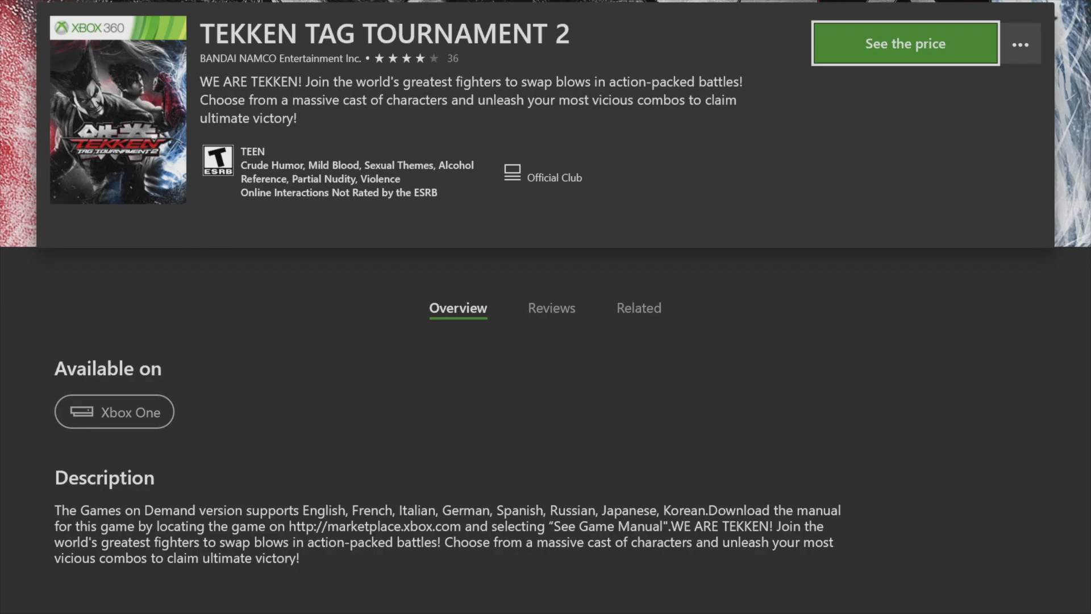
Claim TEKKEN TAG TOURNAMENT 2 for free, accepting the Backward Compatibility notice.
{"action": "left_click", "coordinate": [903, 43]}
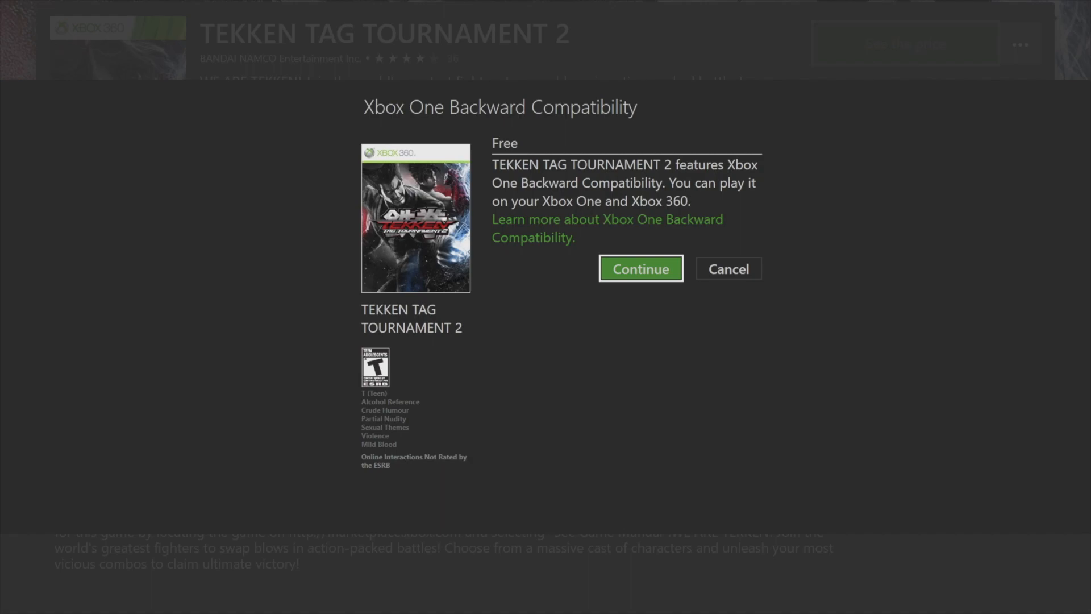
{"action": "left_click", "coordinate": [640, 269]}
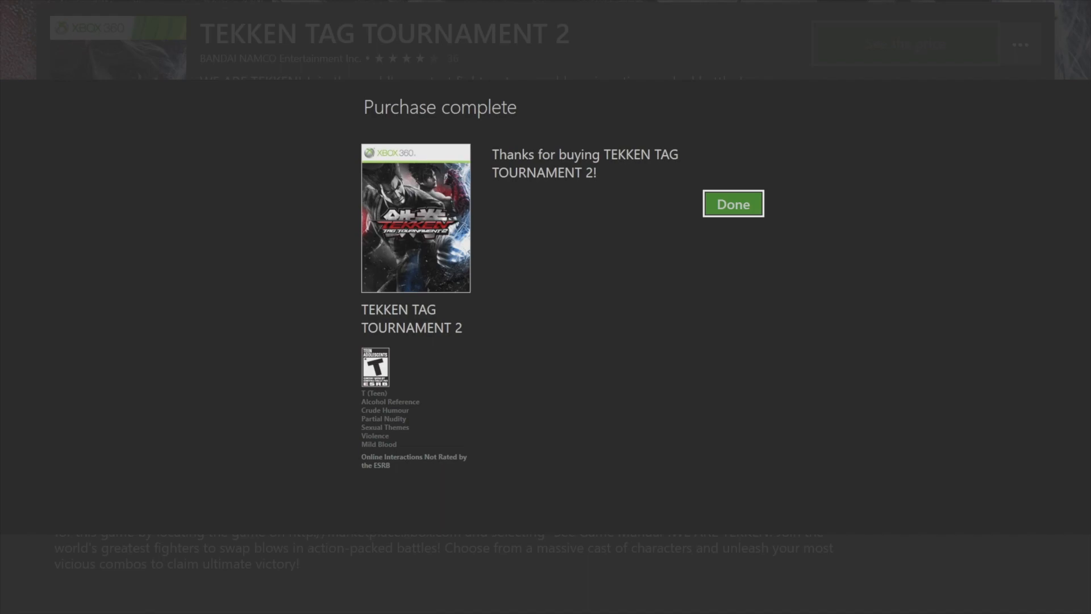
{"action": "left_click", "coordinate": [733, 204]}
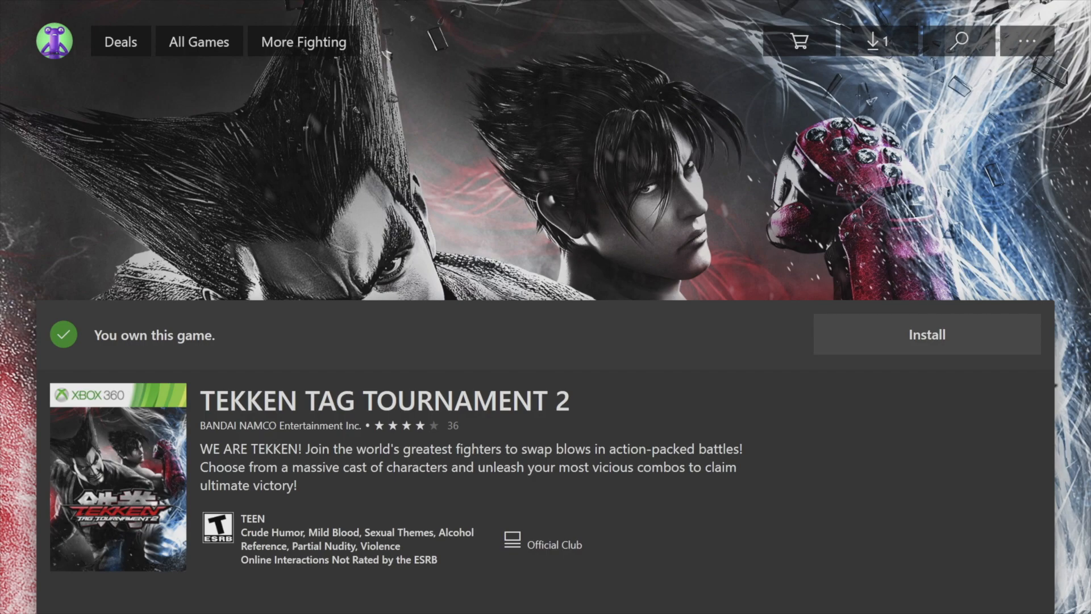
Return to the Games with Gold offers and open the We Were Here page.
{"action": "left_click", "coordinate": [926, 334]}
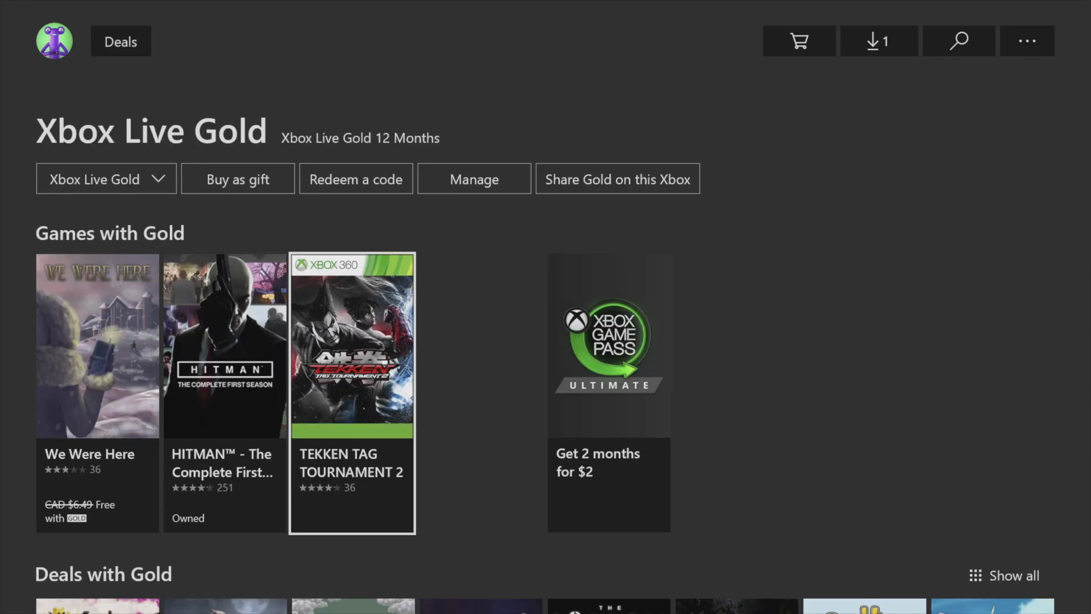
{"action": "mouse_move", "coordinate": [224, 346]}
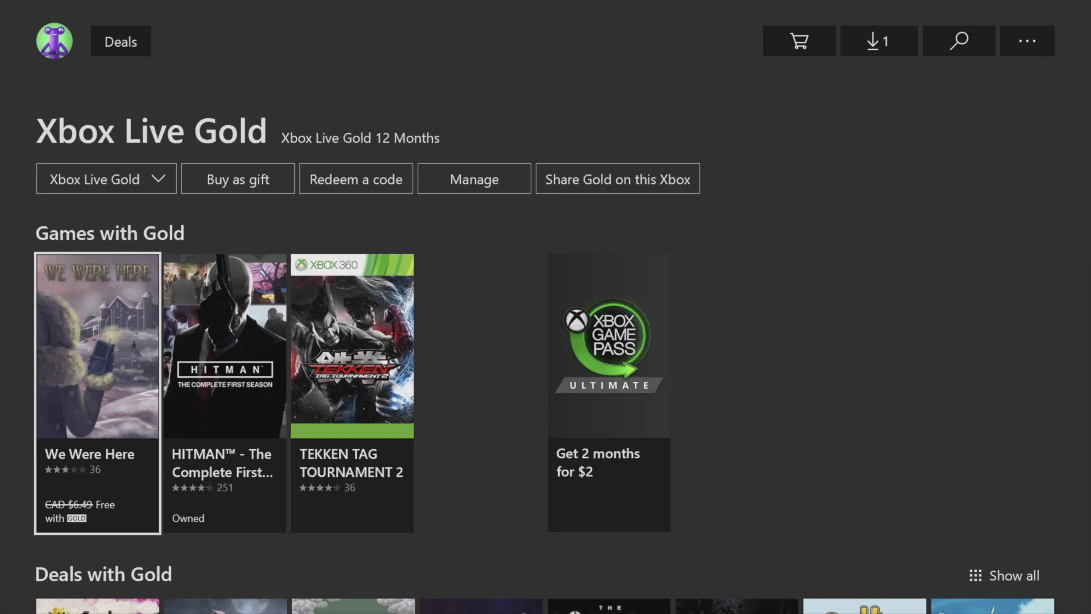
{"action": "left_click", "coordinate": [97, 345]}
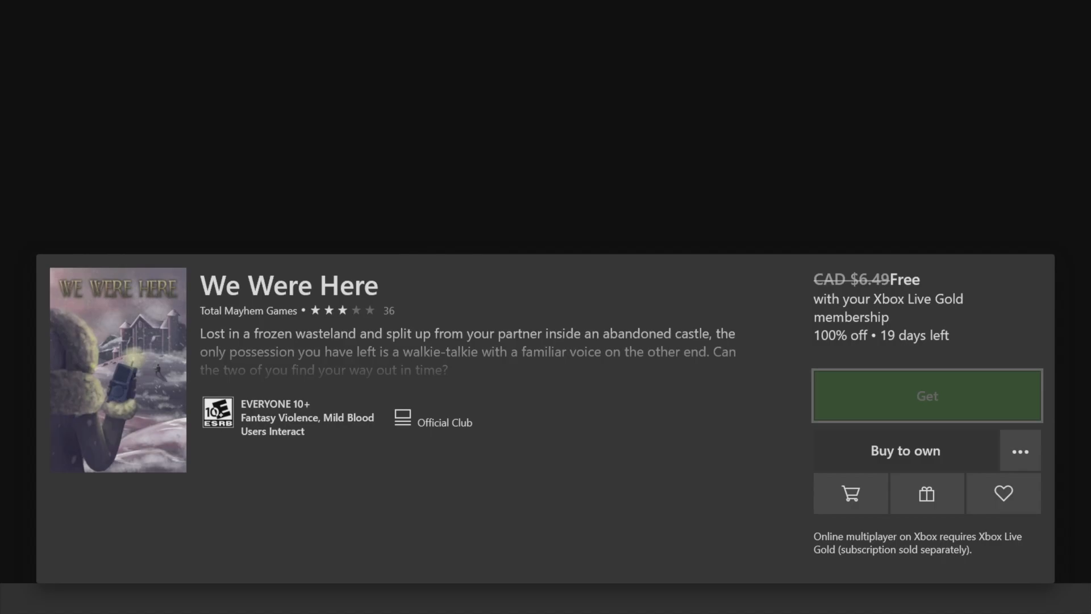
Get and install We Were Here, then check the download progress.
{"action": "left_click", "coordinate": [926, 395]}
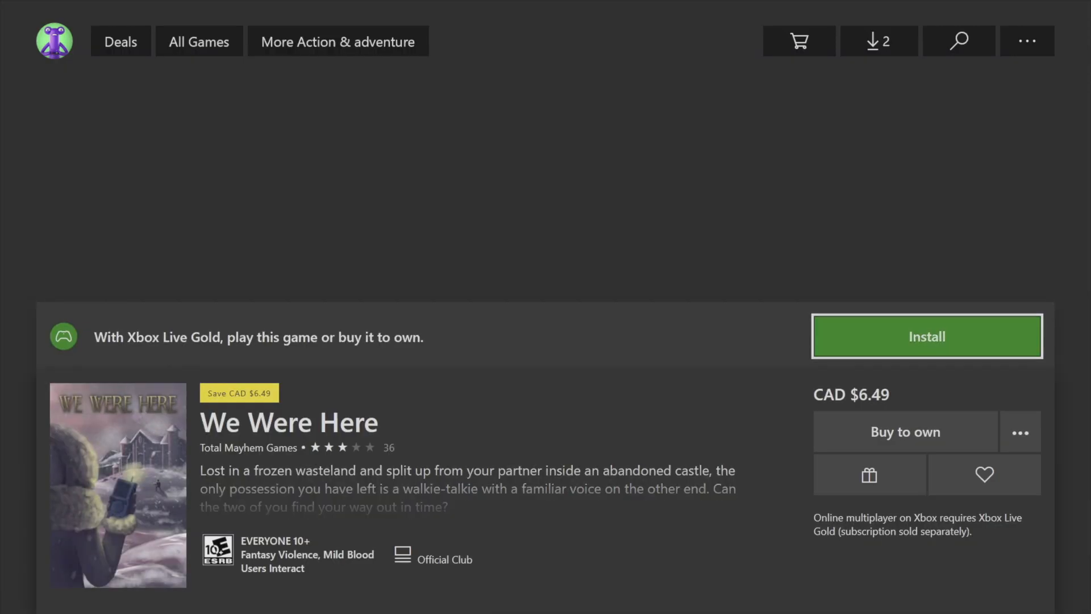
{"action": "left_click", "coordinate": [926, 336]}
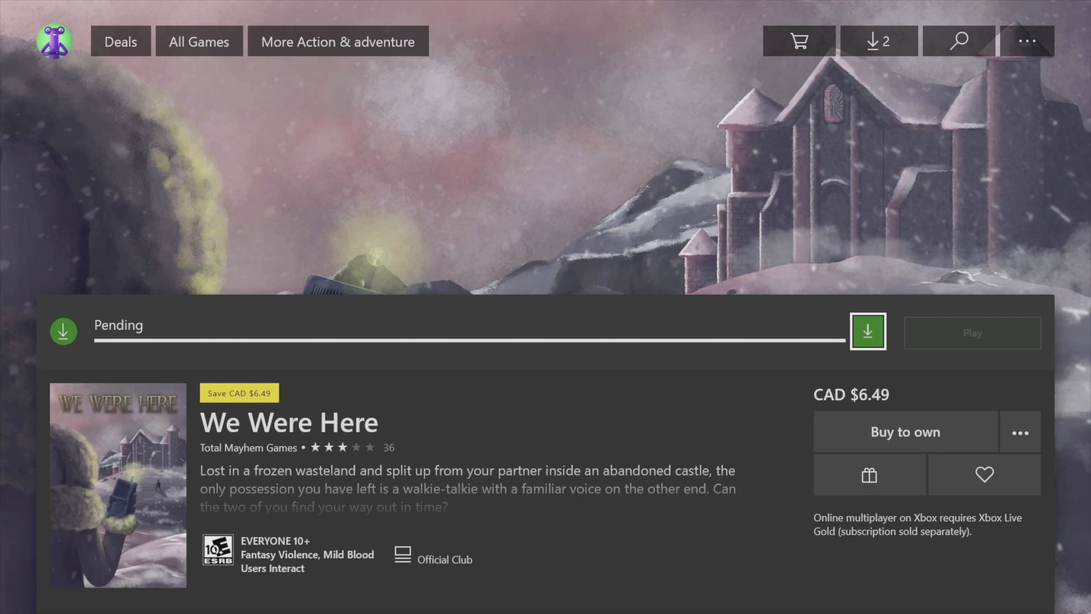
{"action": "left_click", "coordinate": [797, 41]}
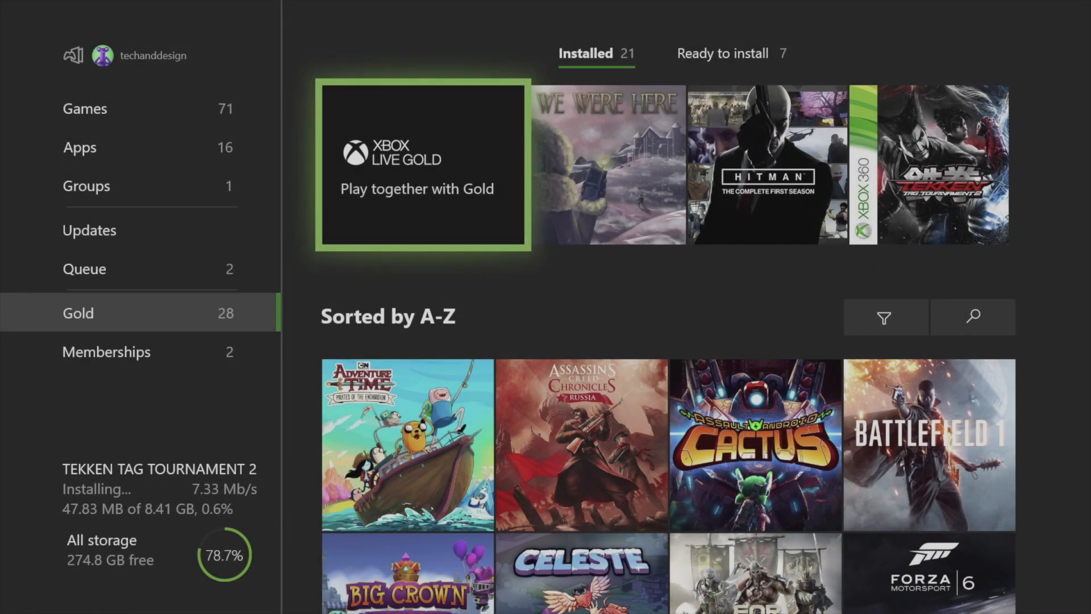
In the install queue, move We Were Here ahead of TEKKEN TAG TOURNAMENT 2.
{"action": "left_click", "coordinate": [84, 269]}
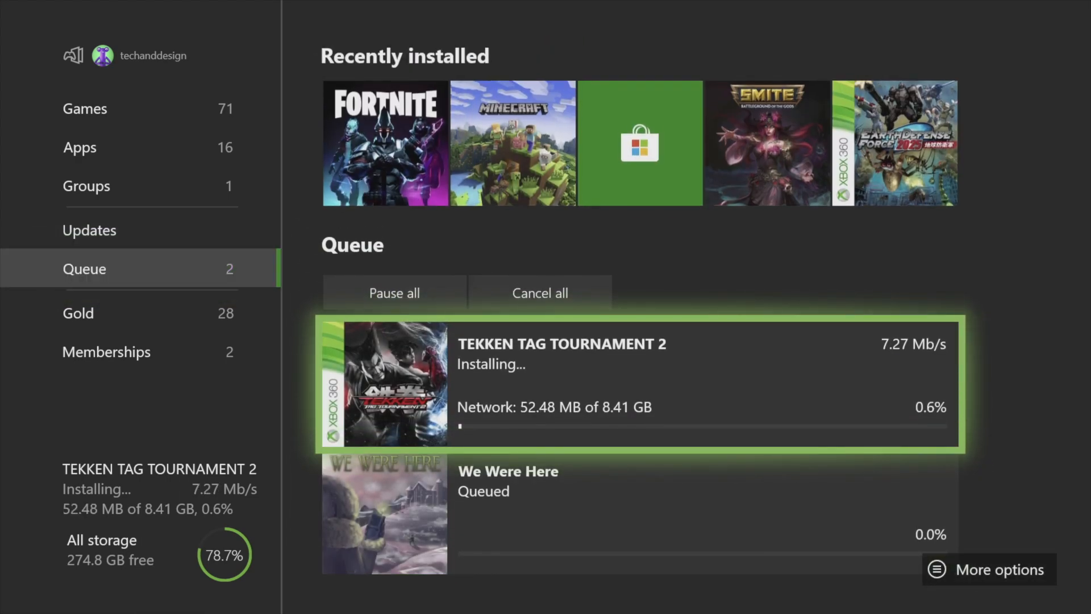
{"action": "left_click", "coordinate": [988, 569]}
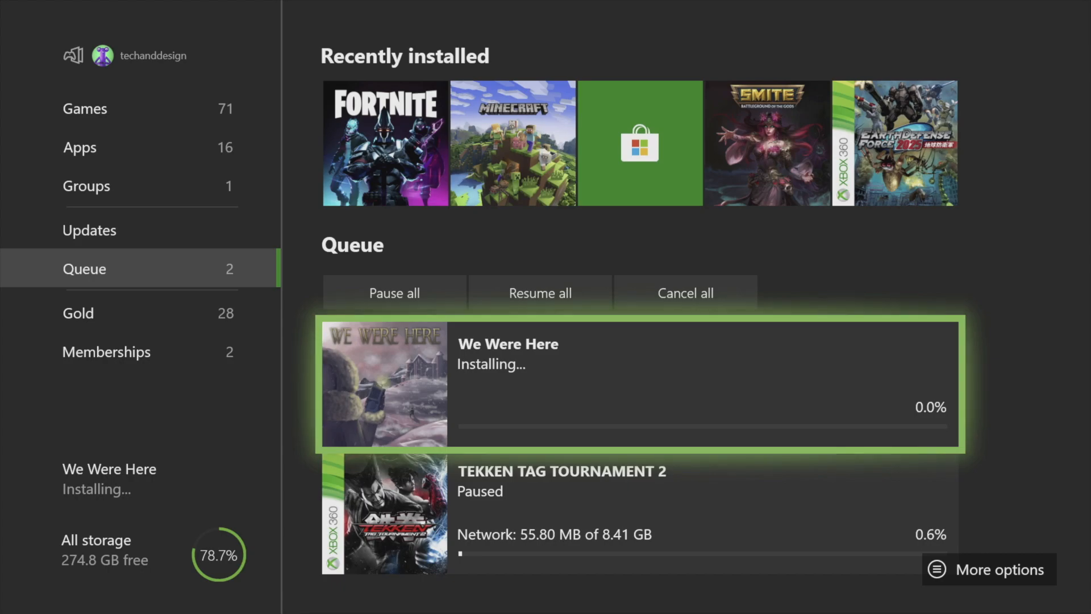
{"action": "scroll", "scroll_direction": "down", "scroll_amount": 3}
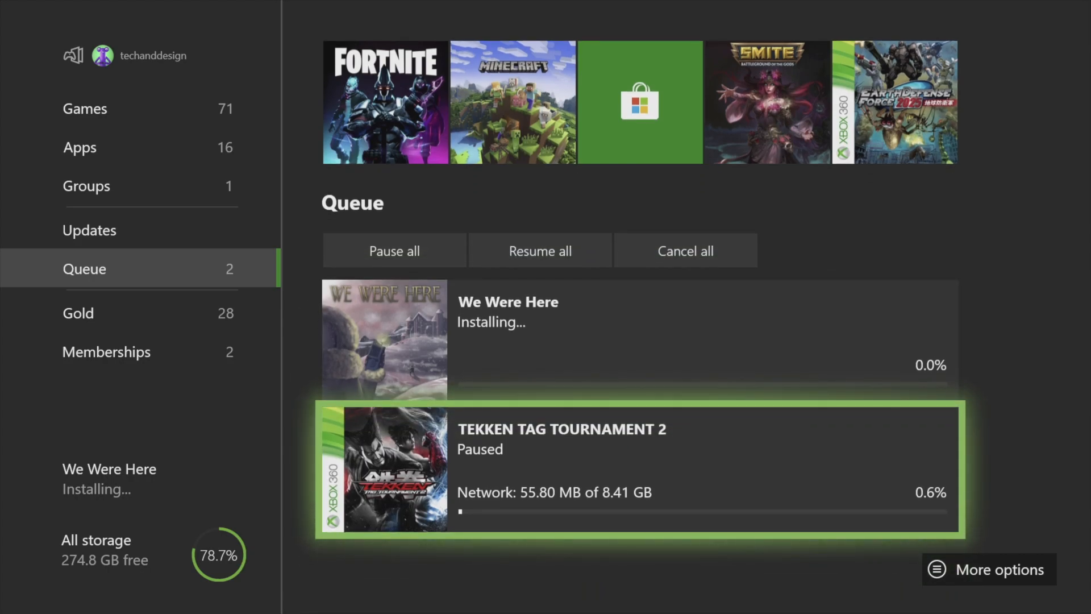